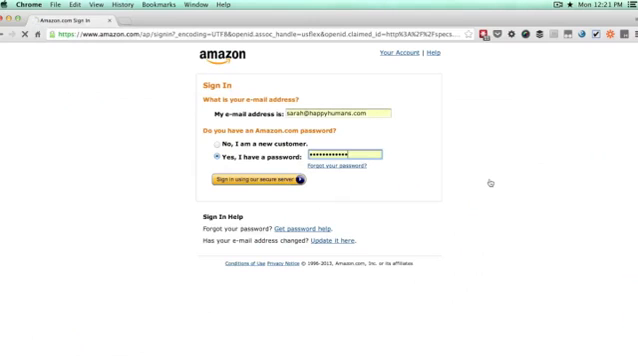
- Sign in to the existing Amazon account to reach the Kindle library
{"action": "left_click", "coordinate": [240, 184]}
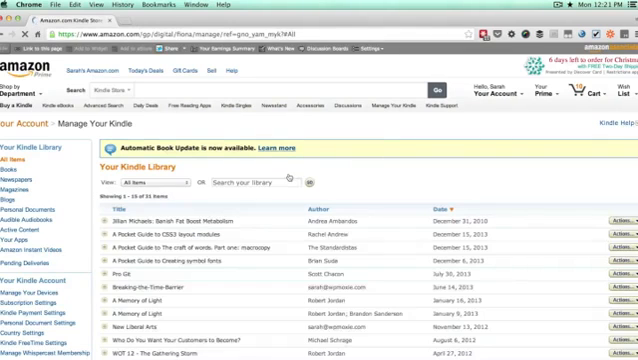
- Scroll the left sidebar down toward Personal Document Settings
{"action": "scroll", "scroll_direction": "down", "scroll_amount": 3}
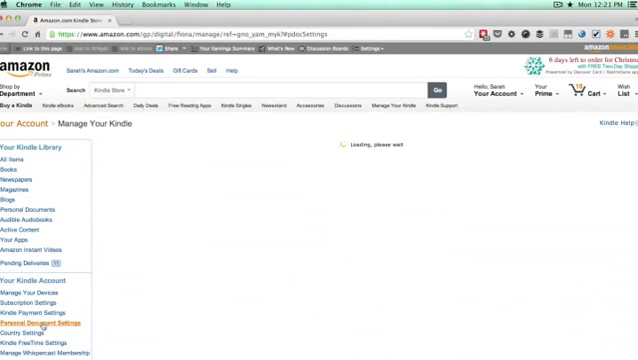
- Show the Send-to-Kindle E-Mail Settings table and locate the iPad's address
{"action": "left_click", "coordinate": [42, 324]}
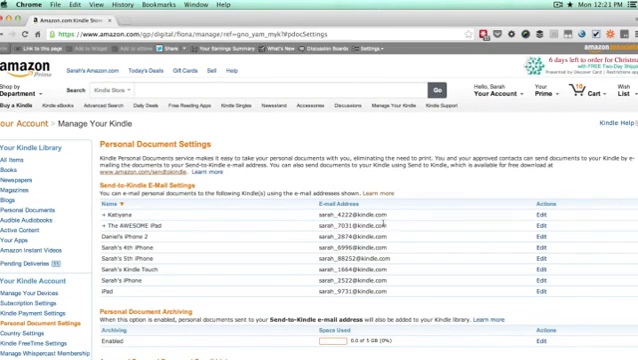
{"action": "scroll", "scroll_direction": "down", "scroll_amount": 3}
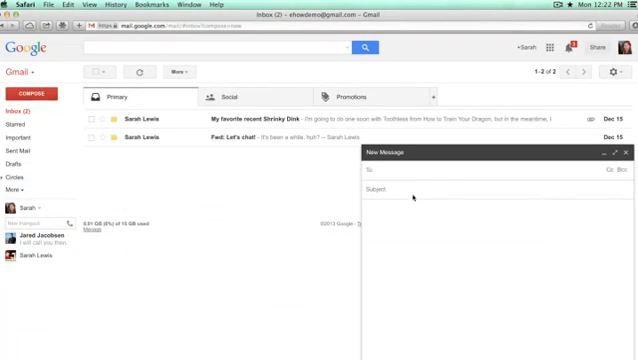
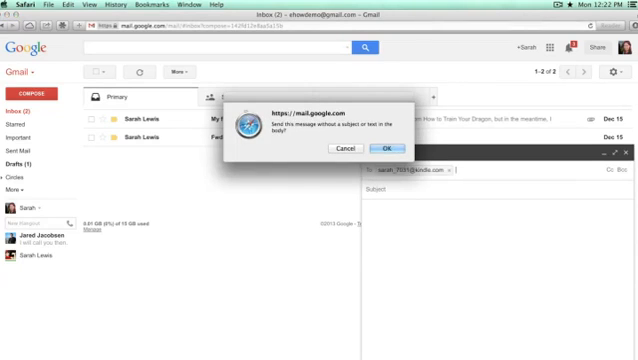
- Confirm sending the message without a subject or body text
{"action": "left_click", "coordinate": [382, 148]}
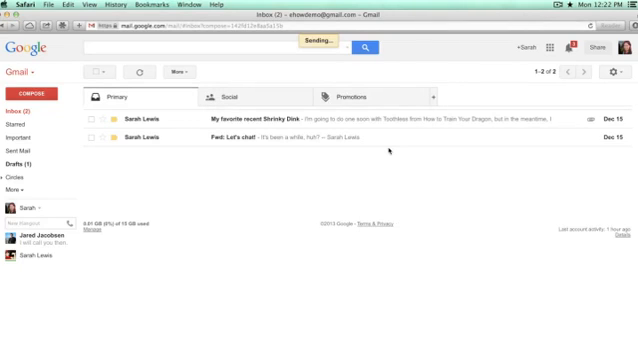